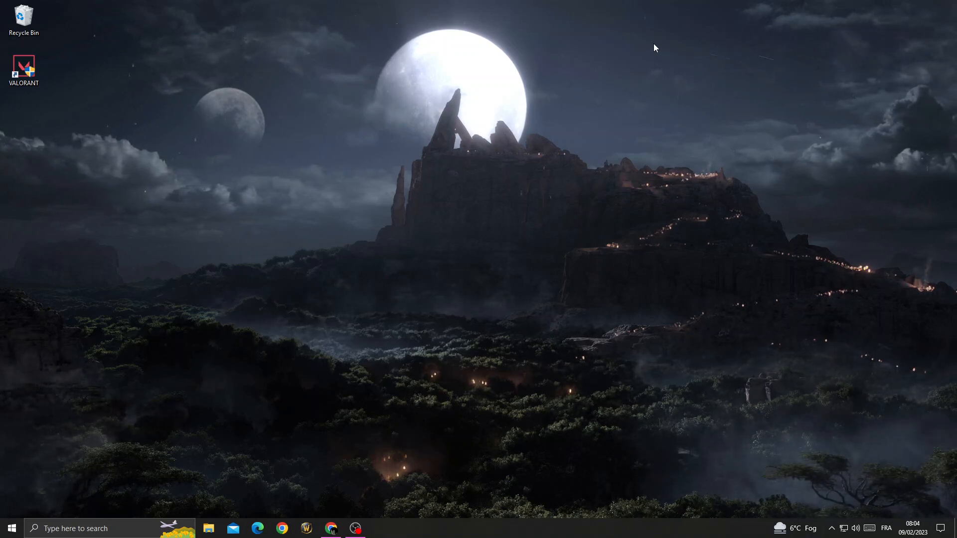
{"action": "mouse_move", "coordinate": [42, 434]}
{"action": "type", "text": "valorant"}
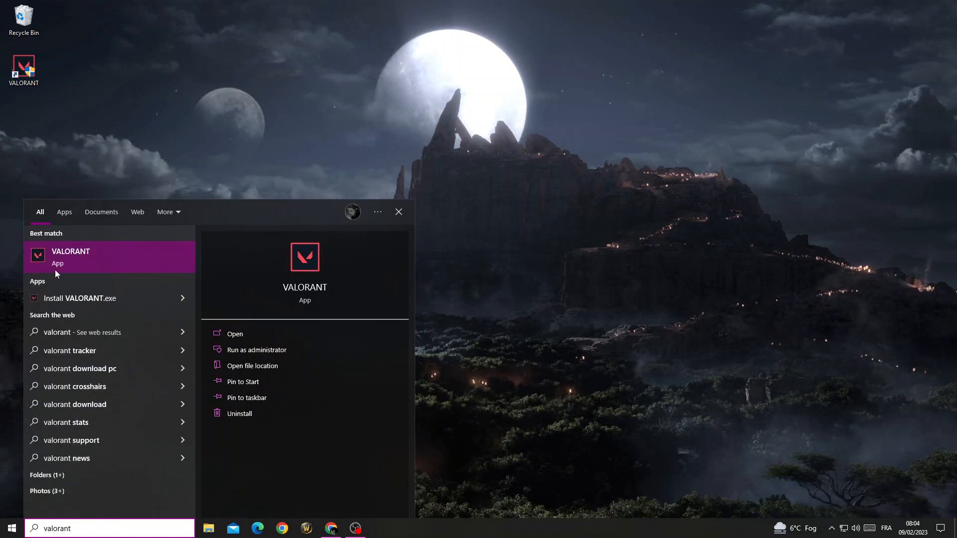
Show the extra actions for the VALORANT search result.
{"action": "right_click", "coordinate": [70, 256]}
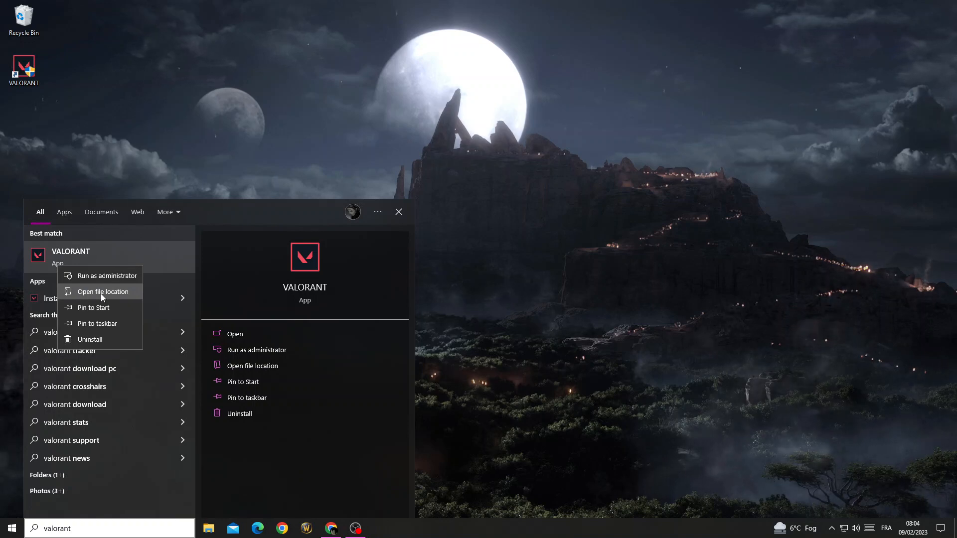
Set the VALORANT shortcut to run as administrator with fullscreen optimizations disabled for all users.
{"action": "left_click", "coordinate": [105, 291]}
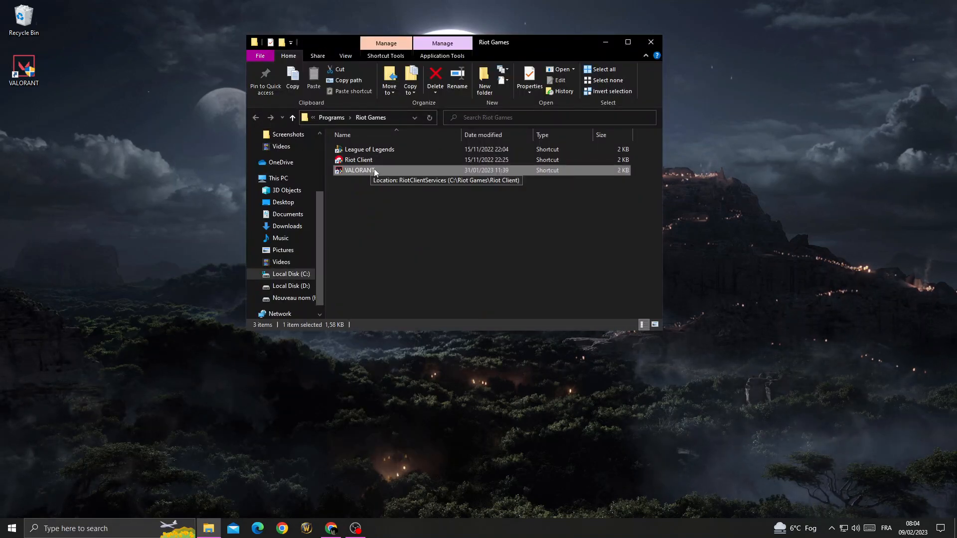
{"action": "left_click", "coordinate": [529, 80]}
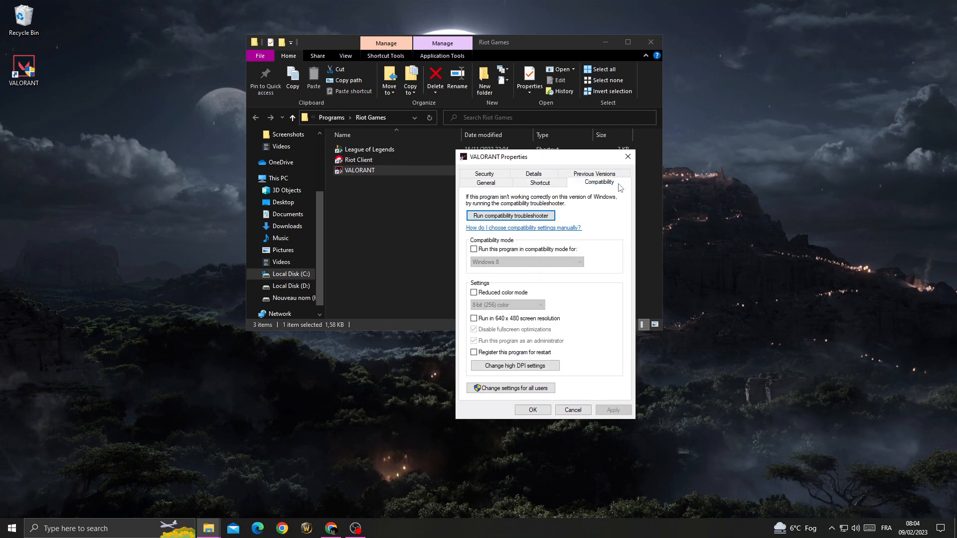
{"action": "left_click", "coordinate": [510, 388]}
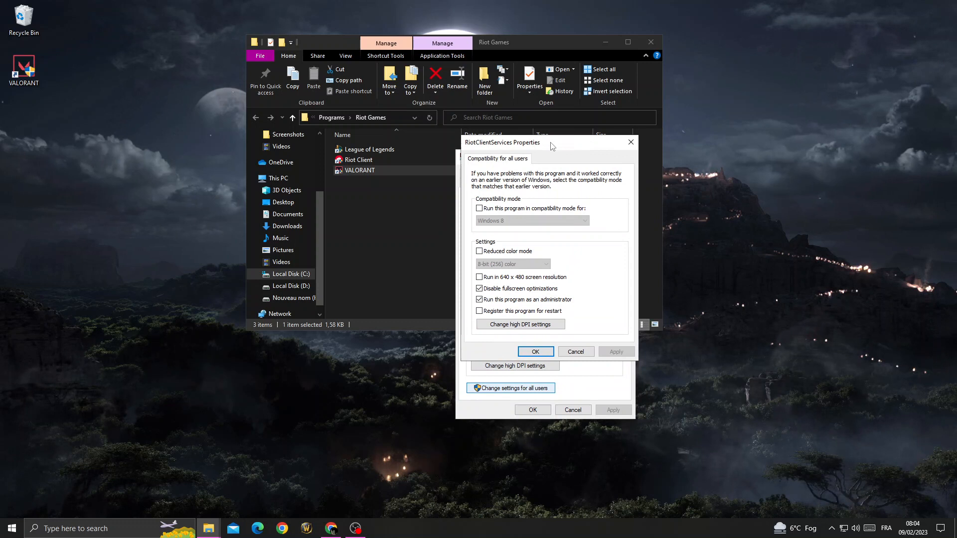
{"action": "left_click", "coordinate": [479, 288]}
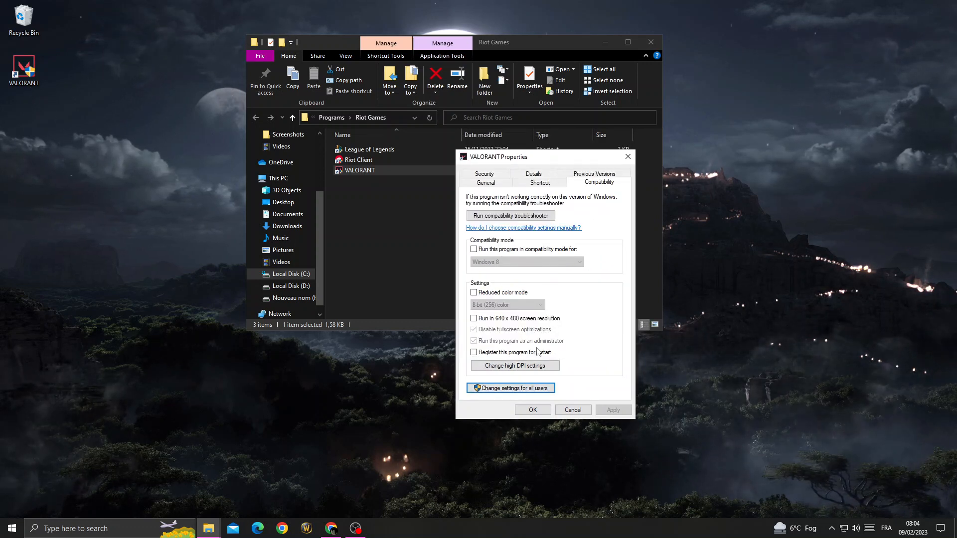
{"action": "left_click", "coordinate": [531, 410]}
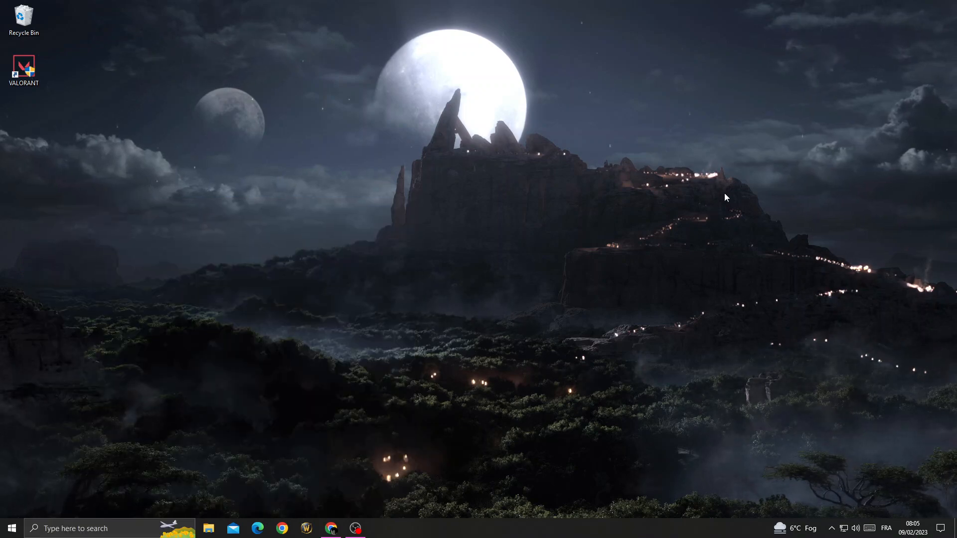
Set the vgc service's startup type to Automatic in Services.
{"action": "left_click", "coordinate": [378, 528]}
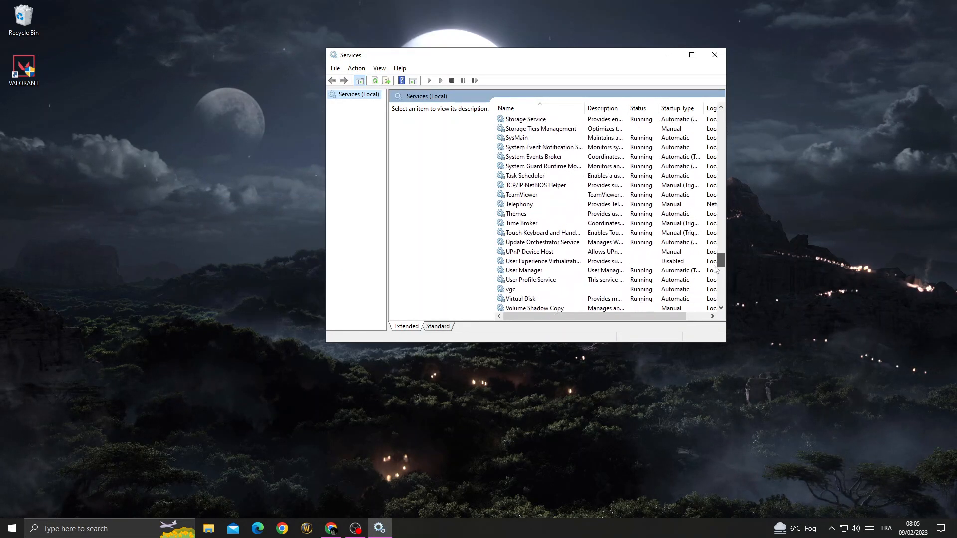
{"action": "right_click", "coordinate": [510, 176]}
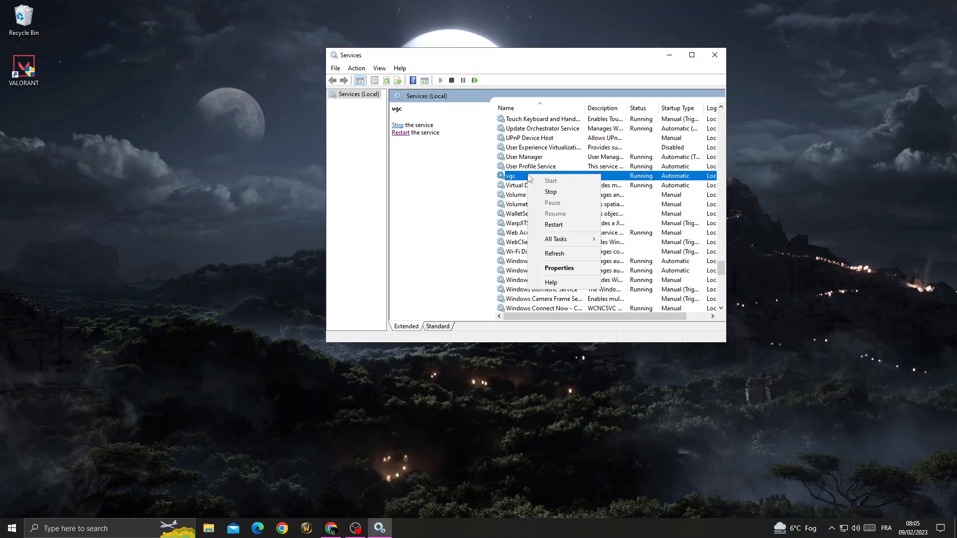
{"action": "left_click", "coordinate": [558, 268]}
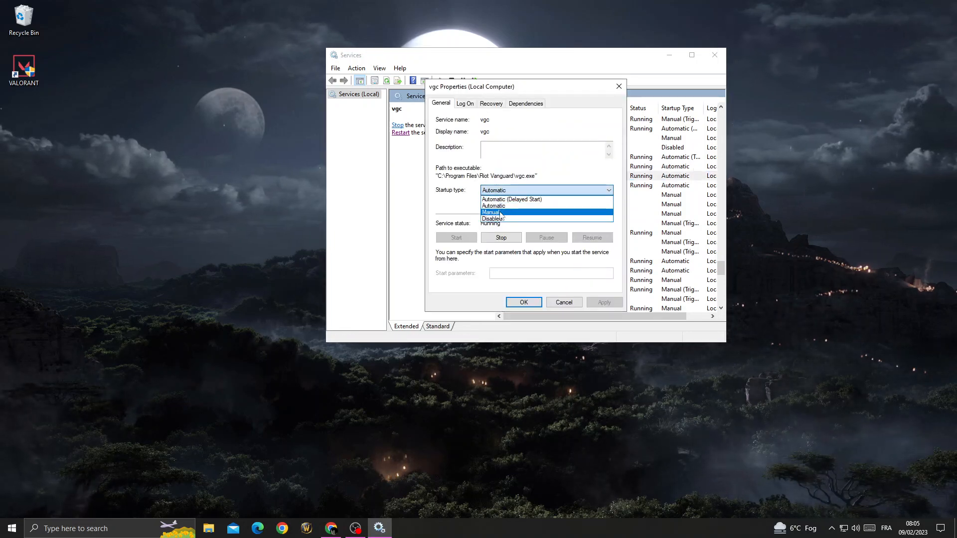
{"action": "left_click", "coordinate": [492, 205]}
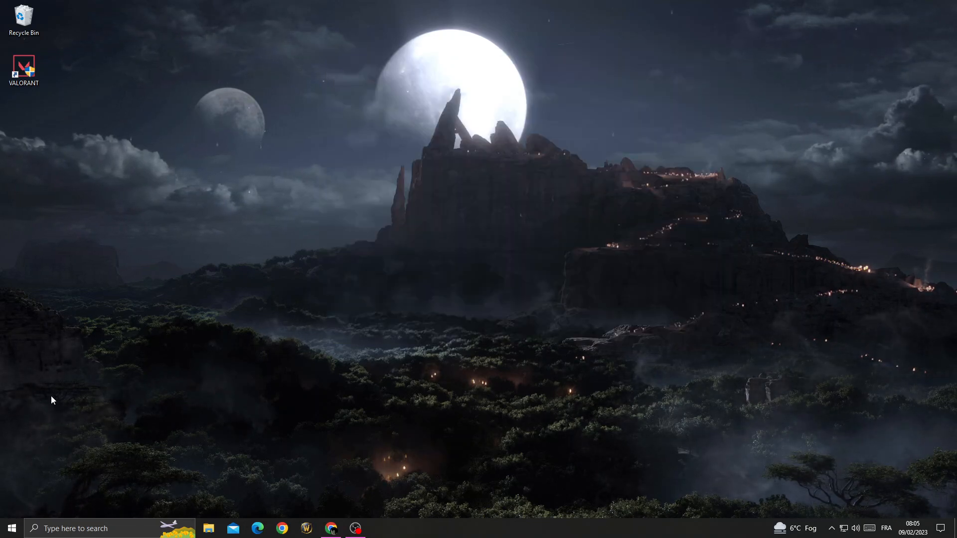
{"action": "mouse_move", "coordinate": [656, 420]}
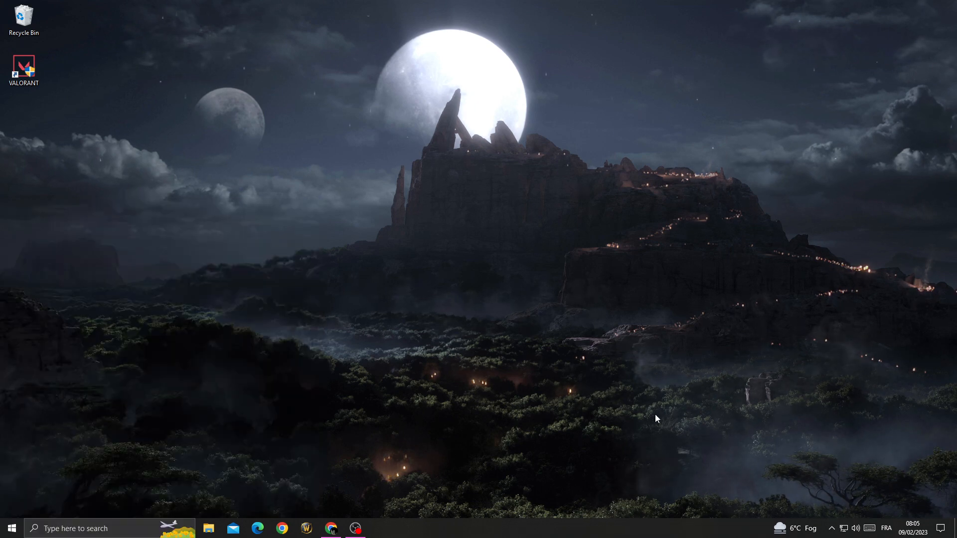
{"action": "mouse_move", "coordinate": [415, 514]}
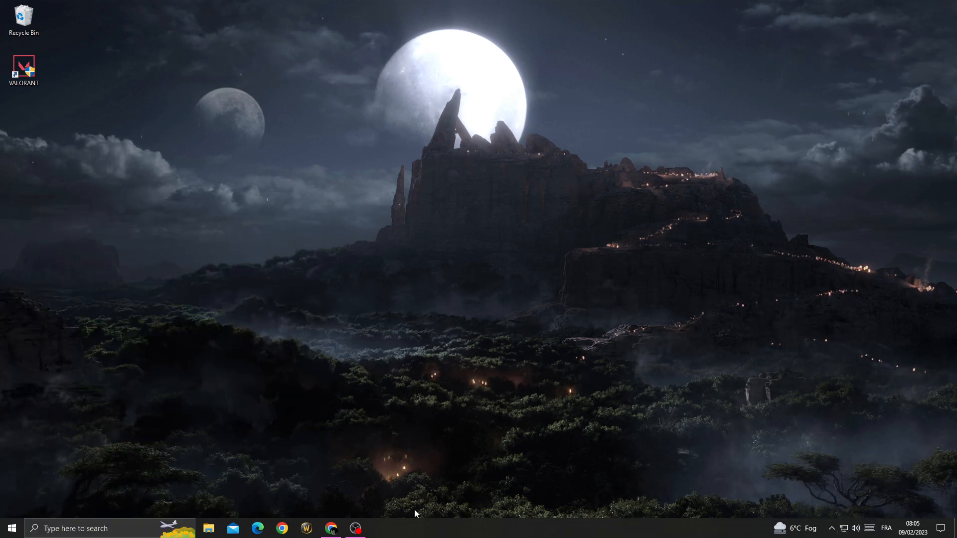